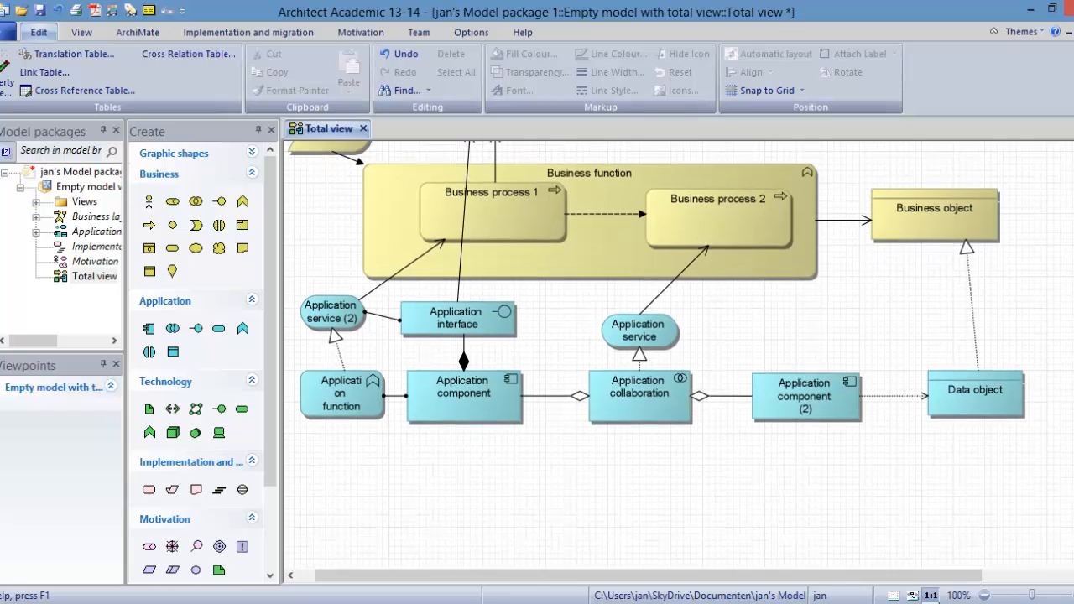
- Place a technology Node on the Total view canvas below the application layer
scroll(down, 3)
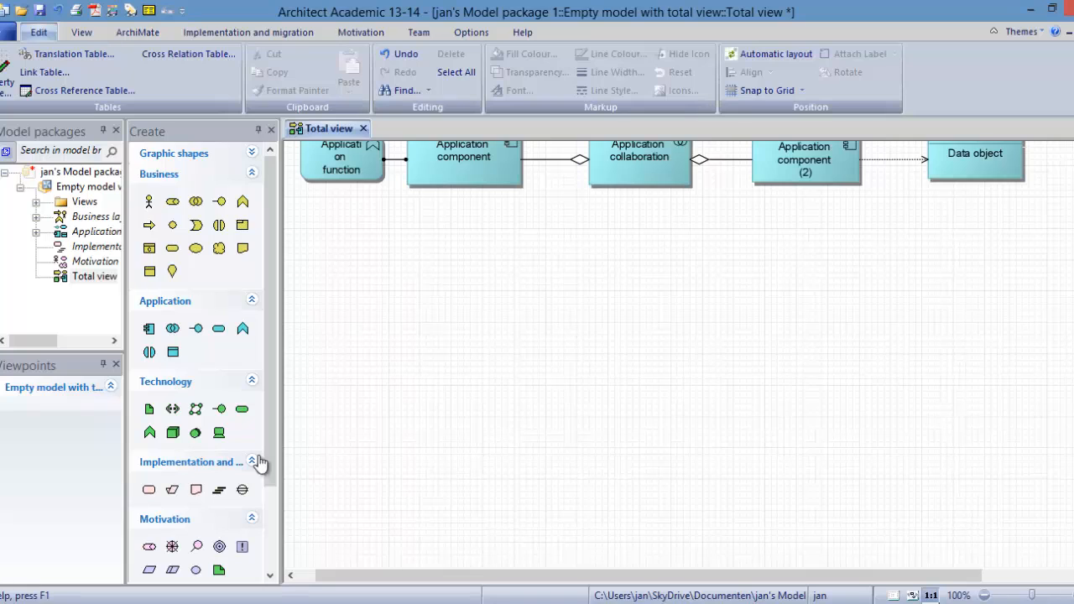
mouse_move(171, 433)
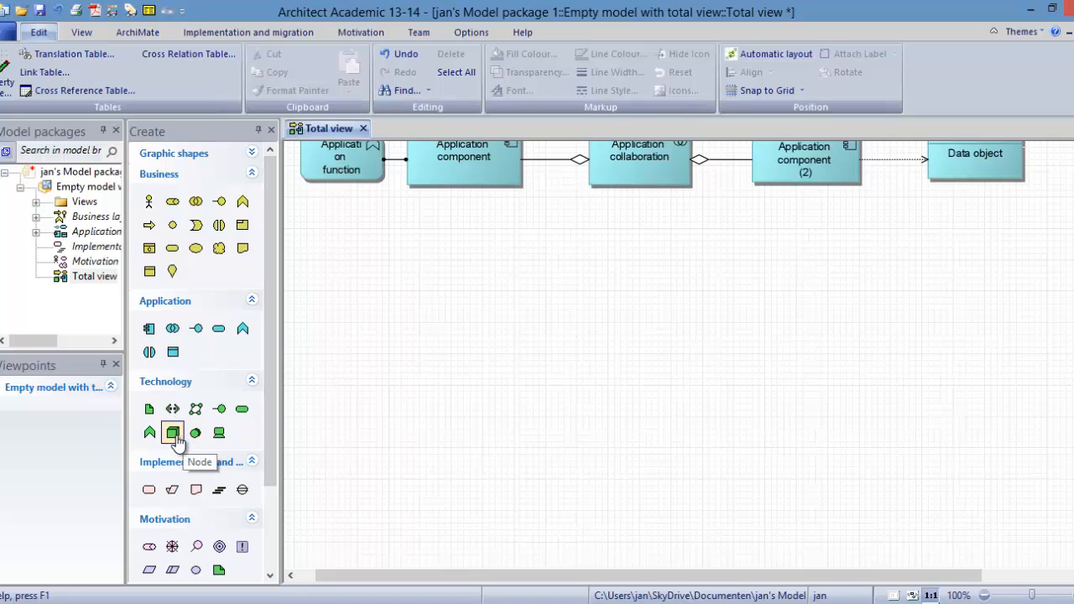
click(171, 433)
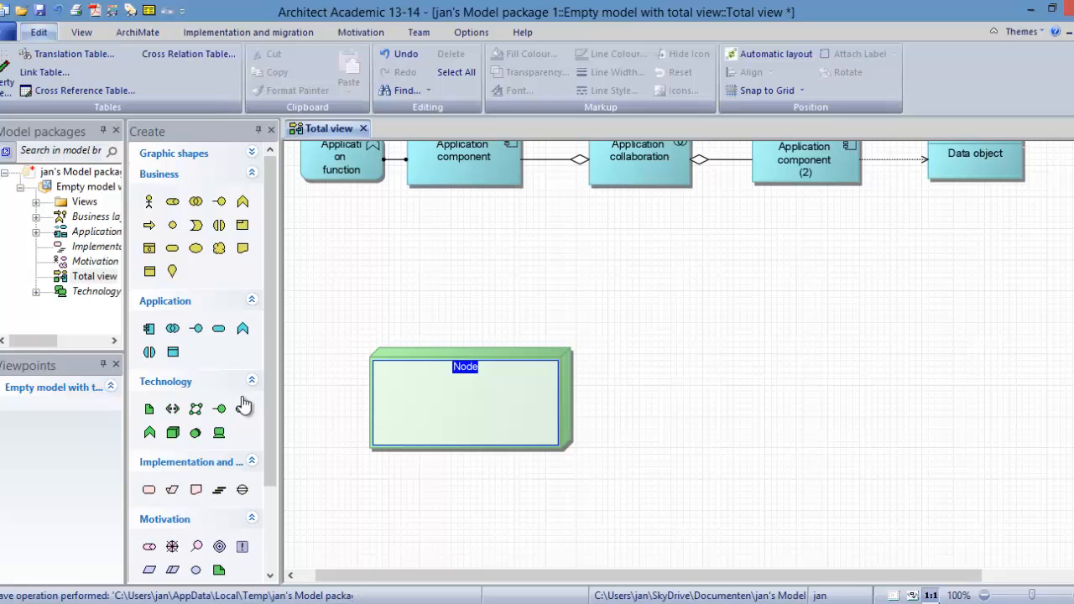
mouse_move(171, 409)
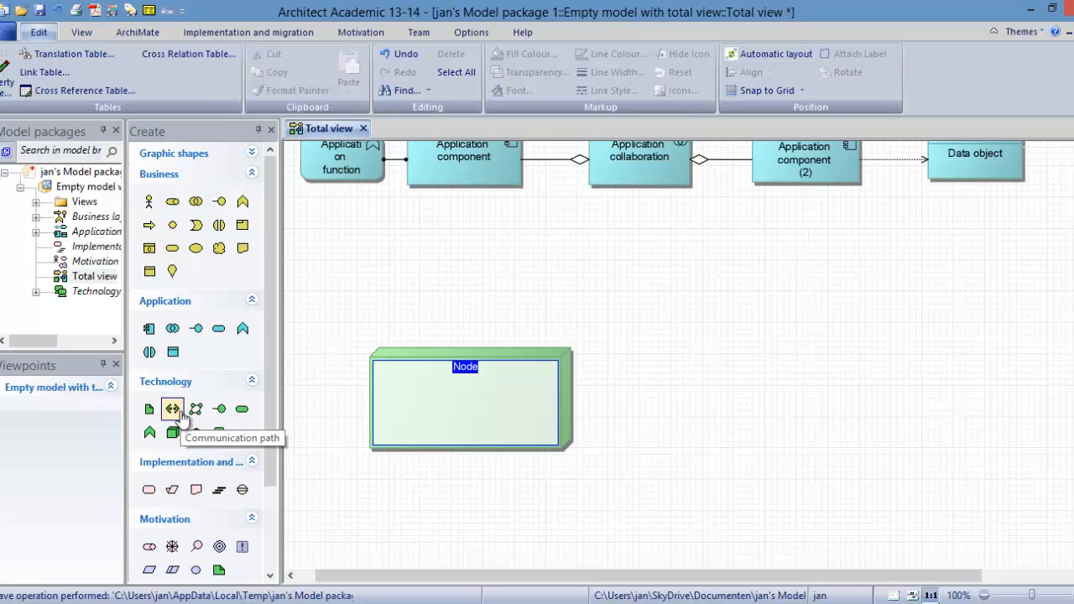
mouse_move(183, 428)
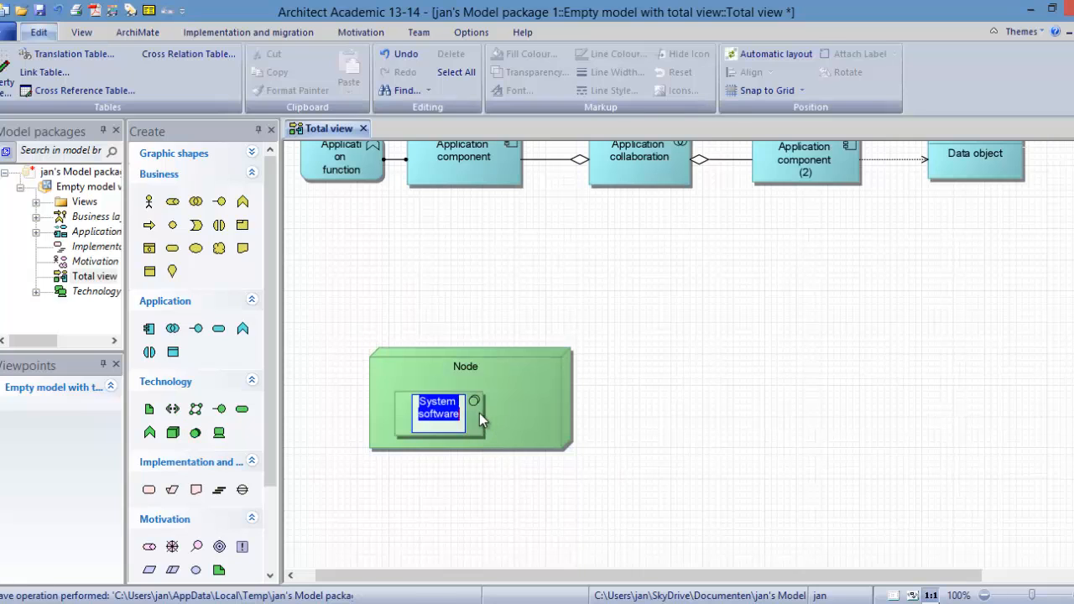
- Finish the System software name and add a Device inside the Node
click(465, 413)
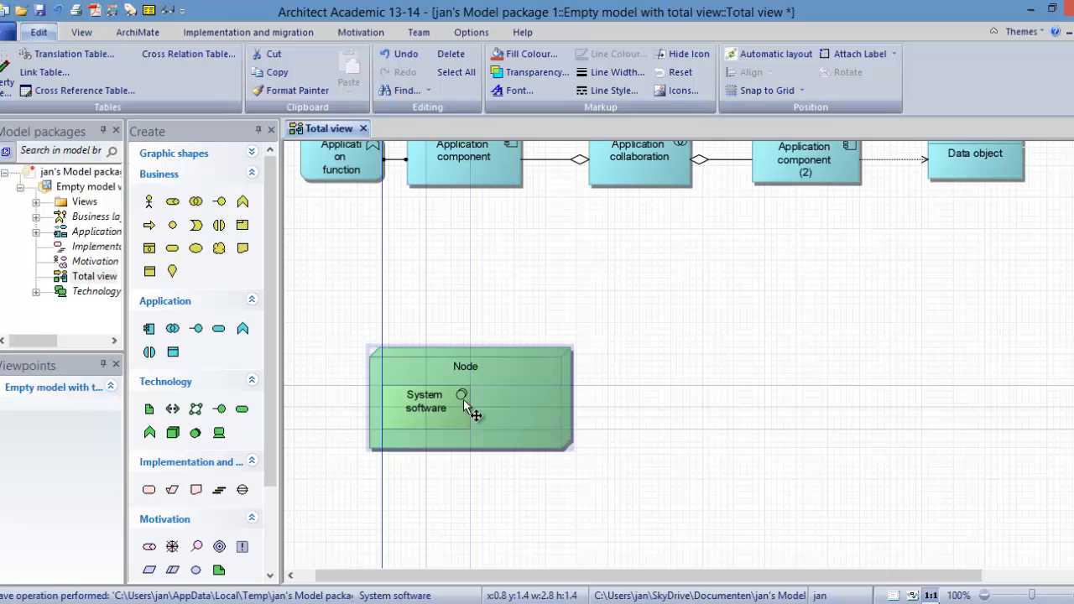
click(466, 408)
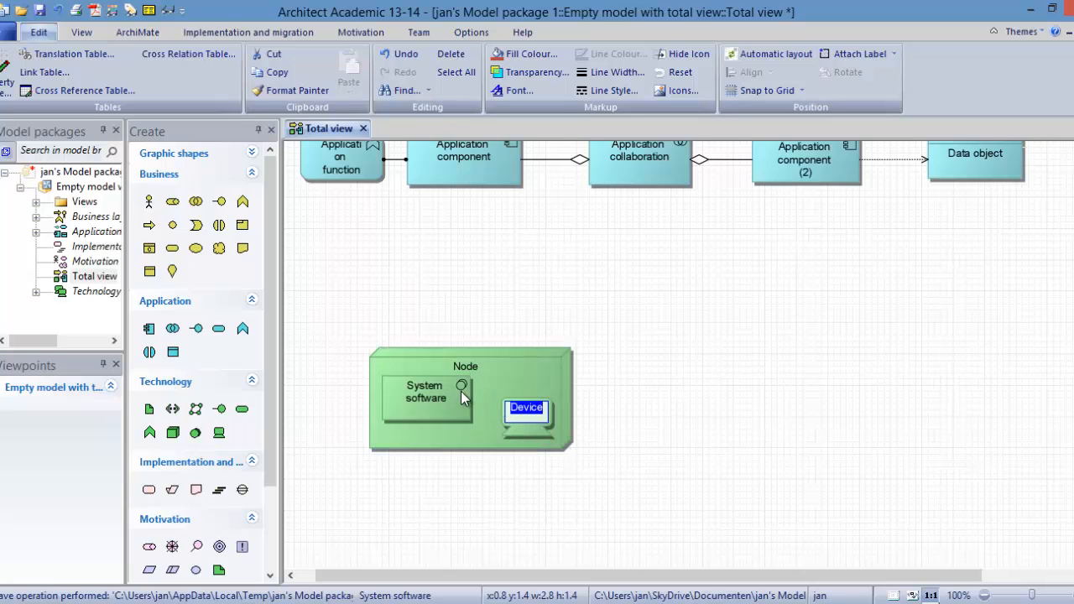
mouse_move(417, 390)
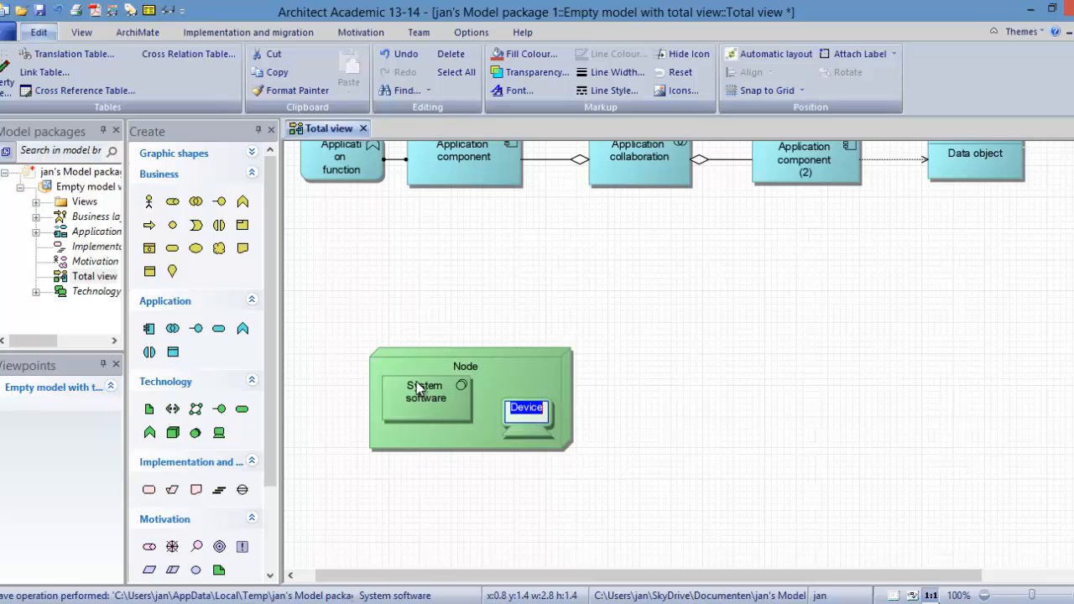
mouse_move(218, 433)
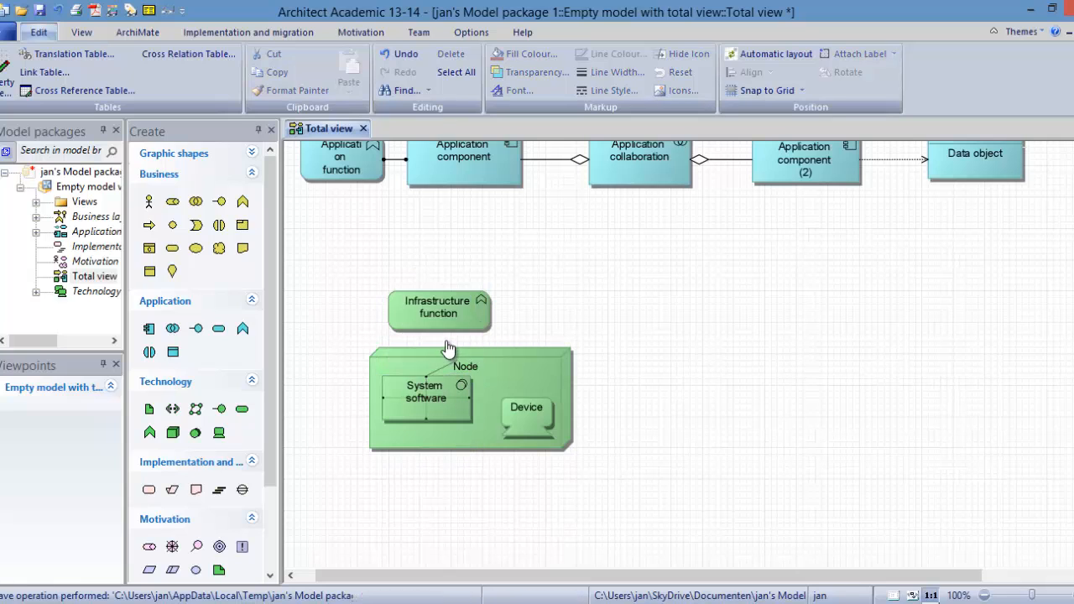
- Assign System software to the Infrastructure function, realize an Infrastructure service used by Application component
click(437, 310)
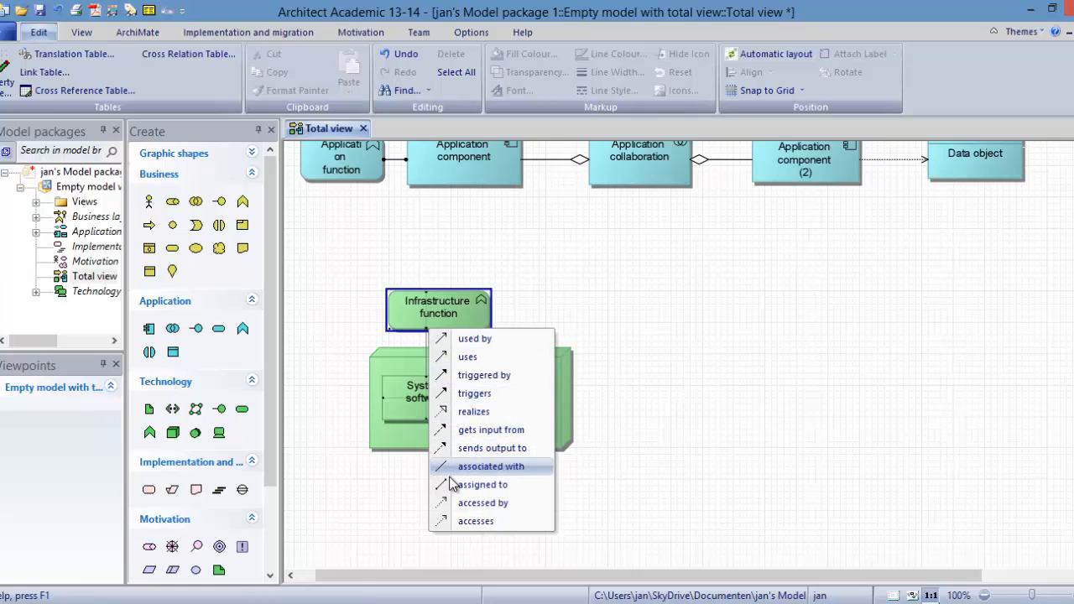
click(487, 467)
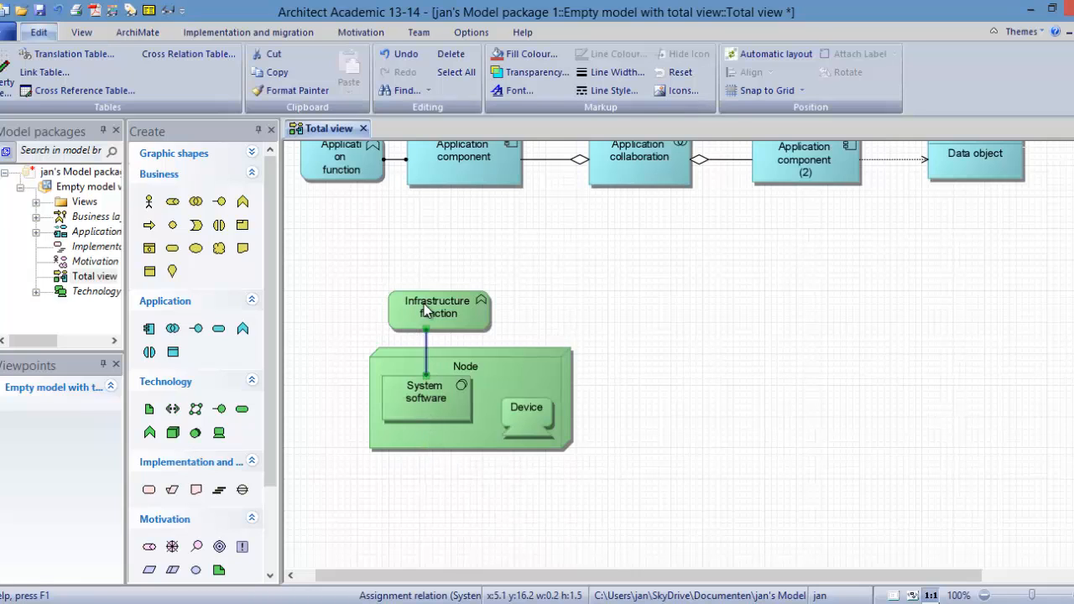
mouse_move(242, 410)
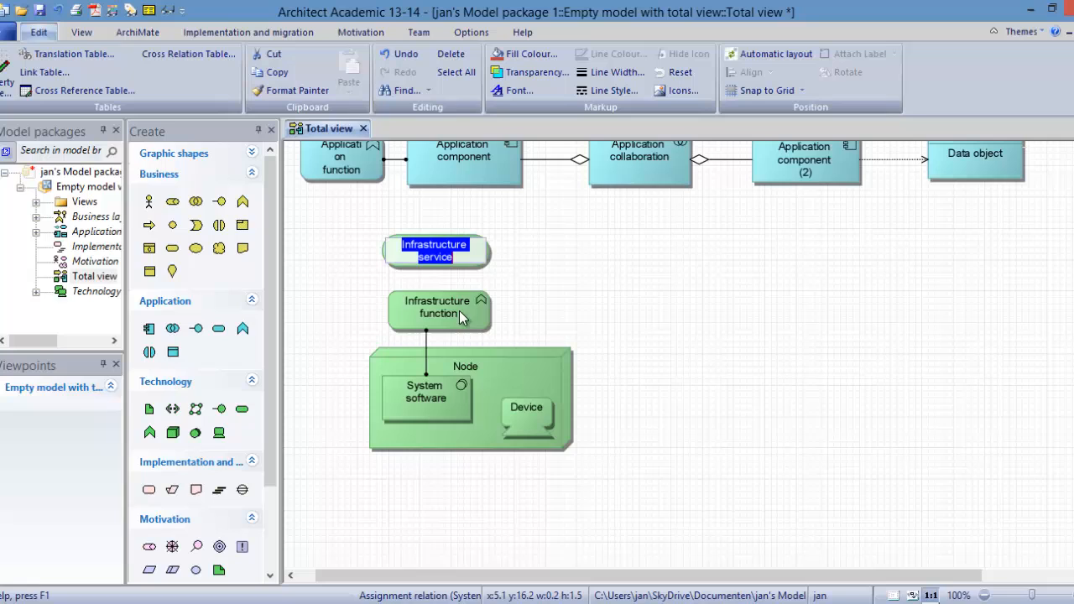
click(433, 276)
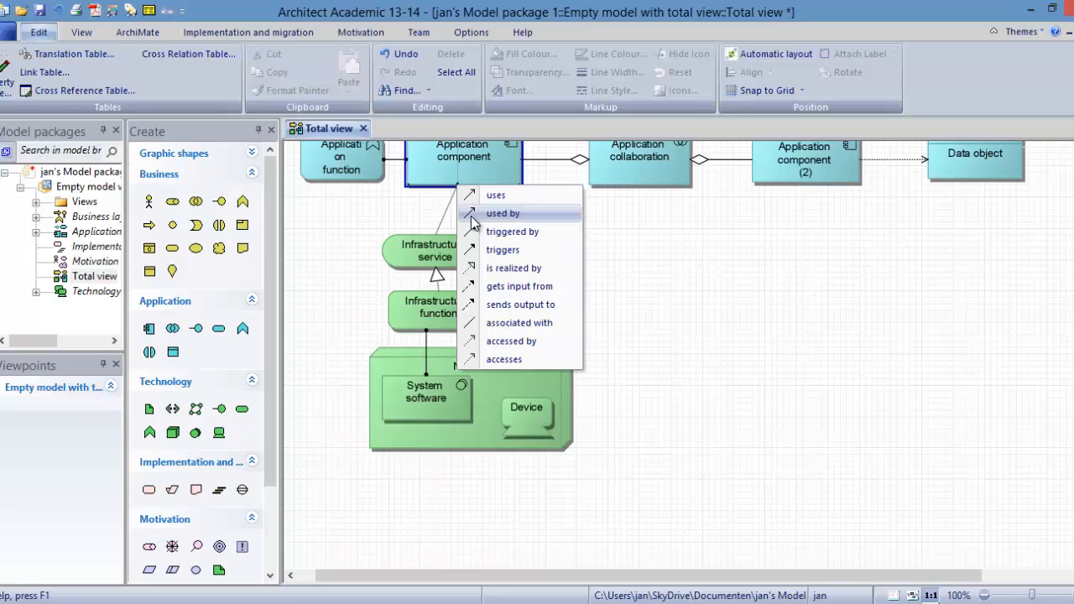
click(503, 211)
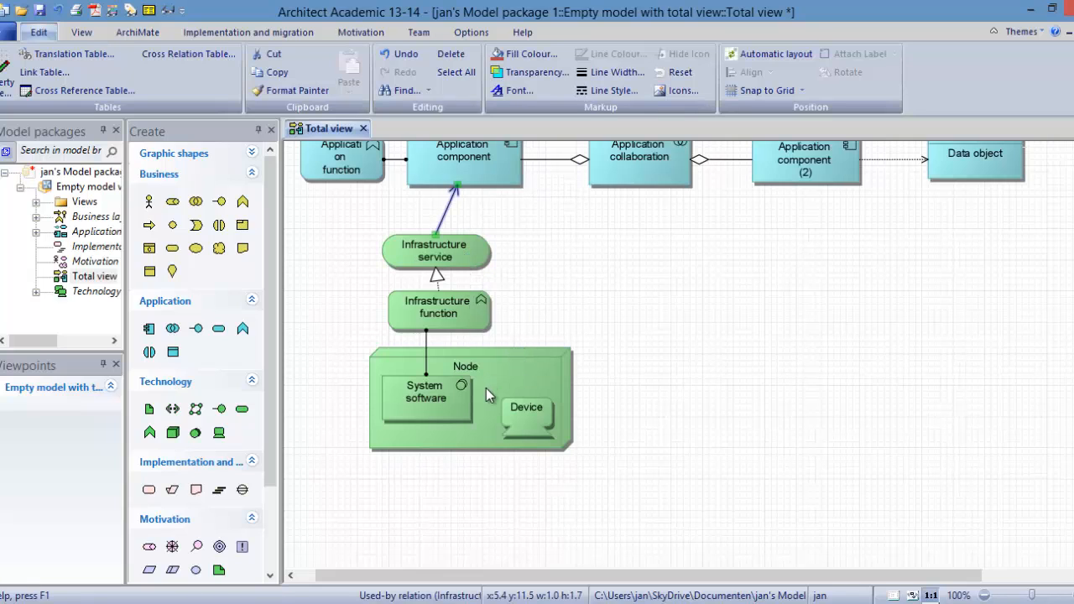
mouse_move(532, 396)
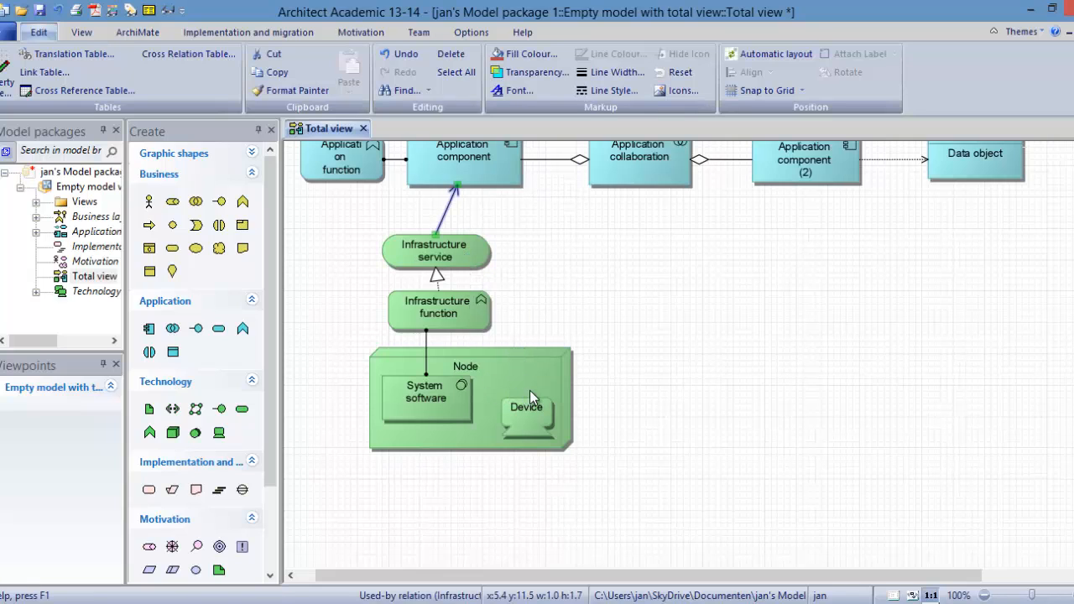
mouse_move(591, 399)
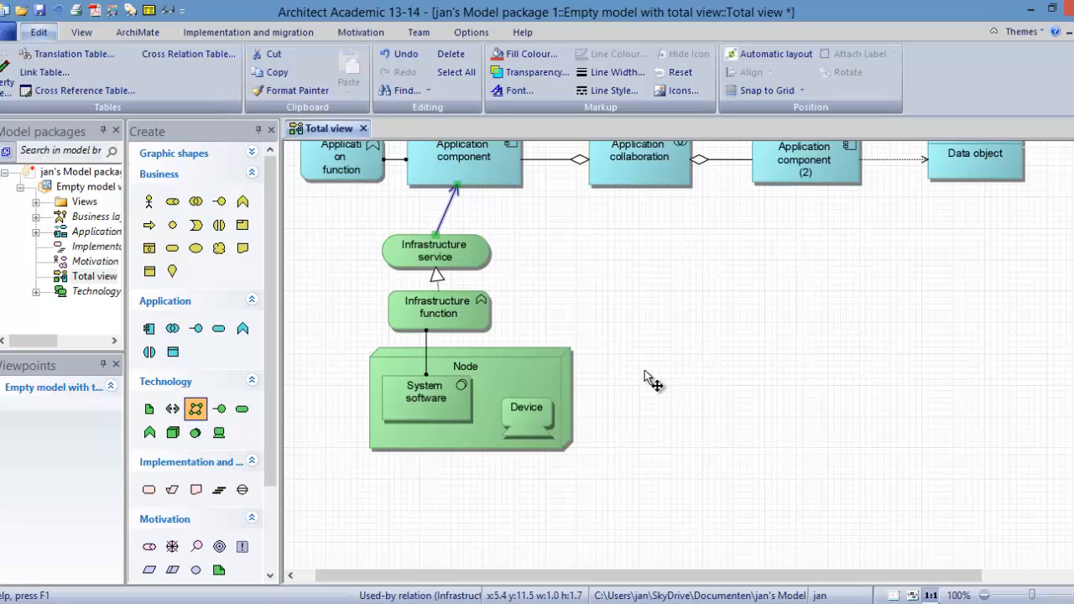
- Add a Network element right of the Node and link Node to it with 'has assignment of'
drag(646, 378, 735, 440)
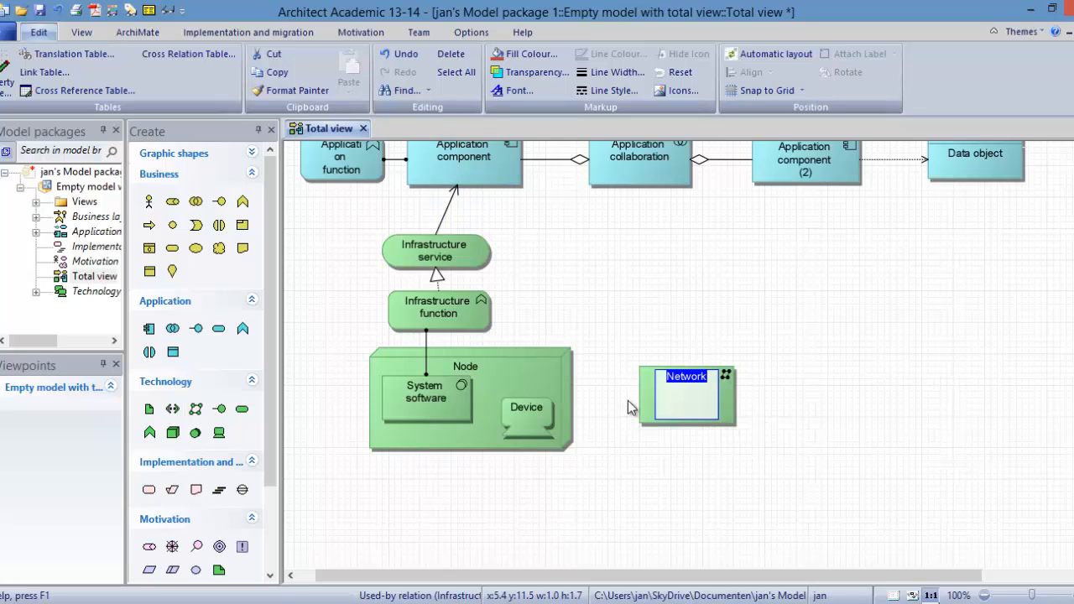
click(727, 436)
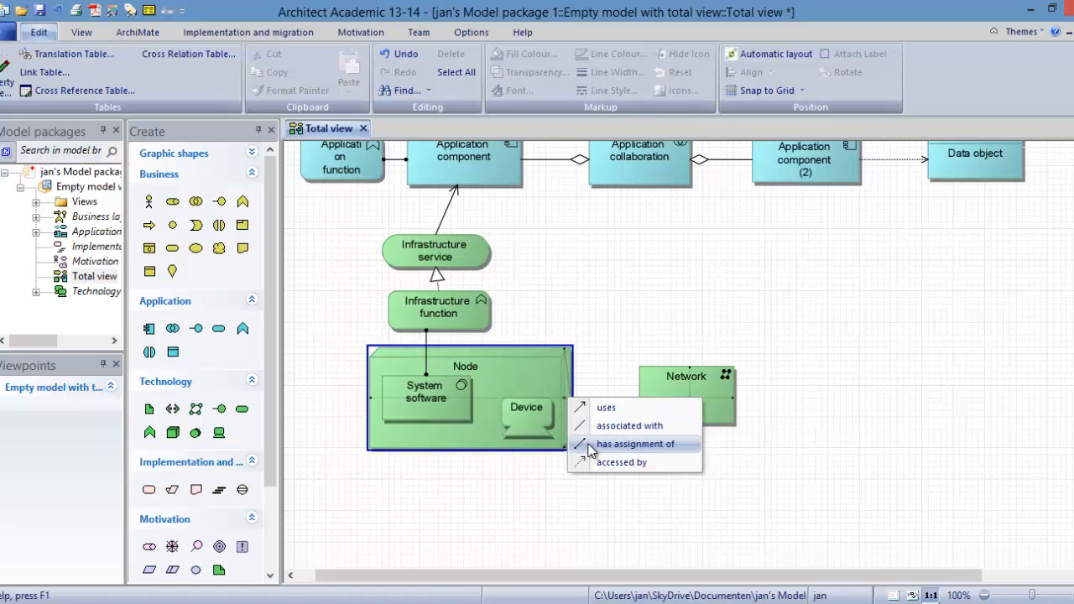
click(634, 443)
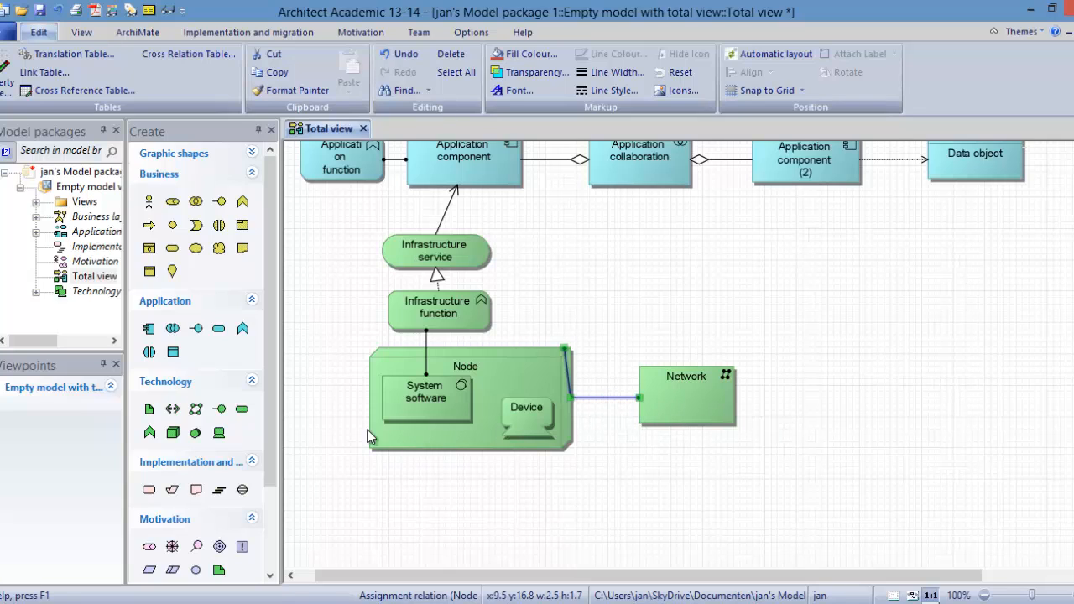
mouse_move(218, 433)
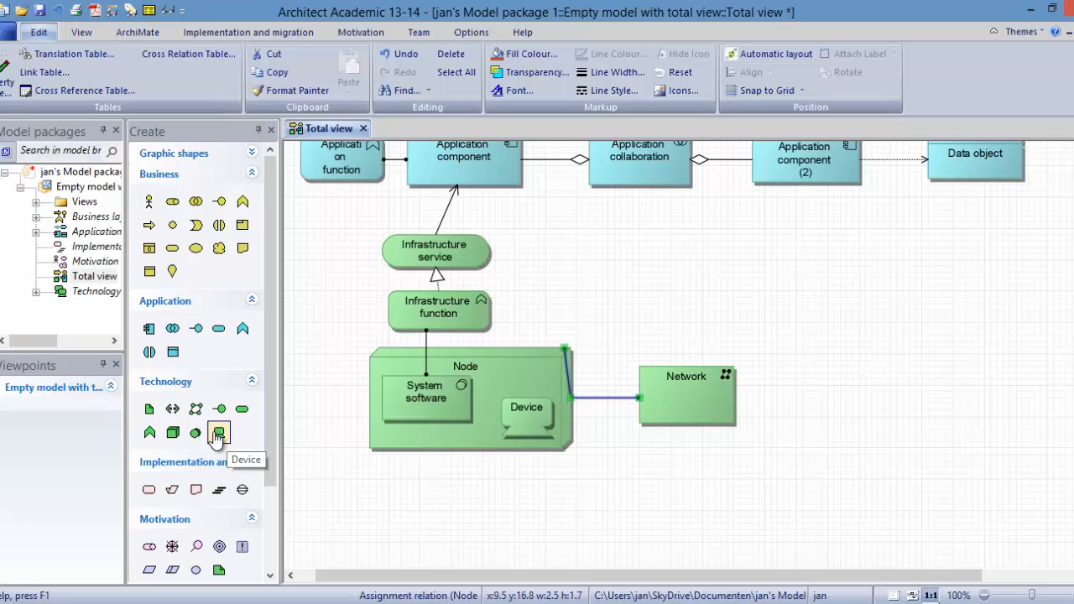
mouse_move(171, 433)
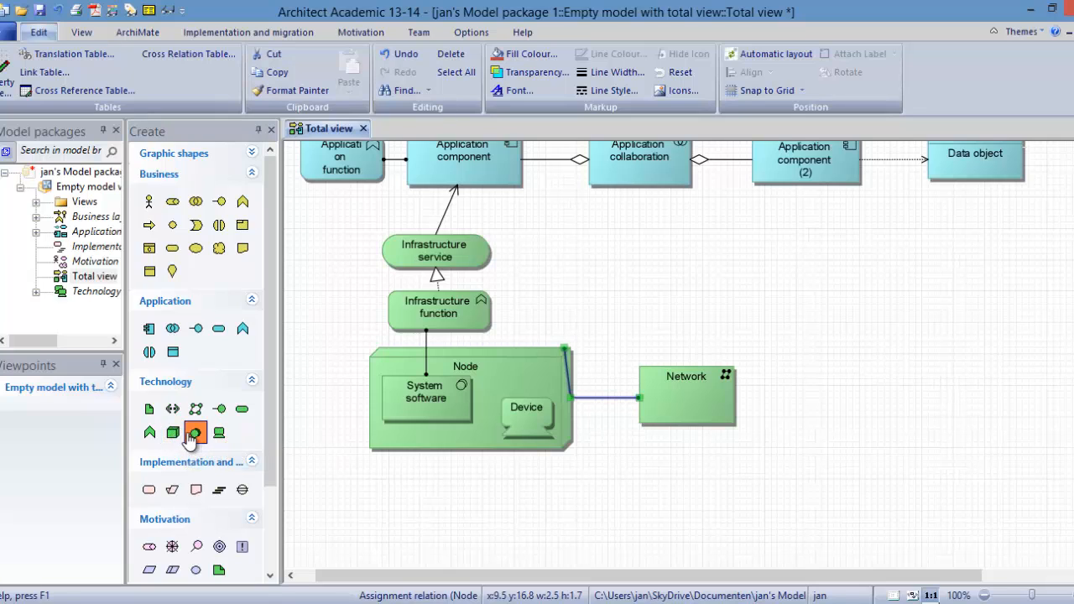
mouse_move(443, 434)
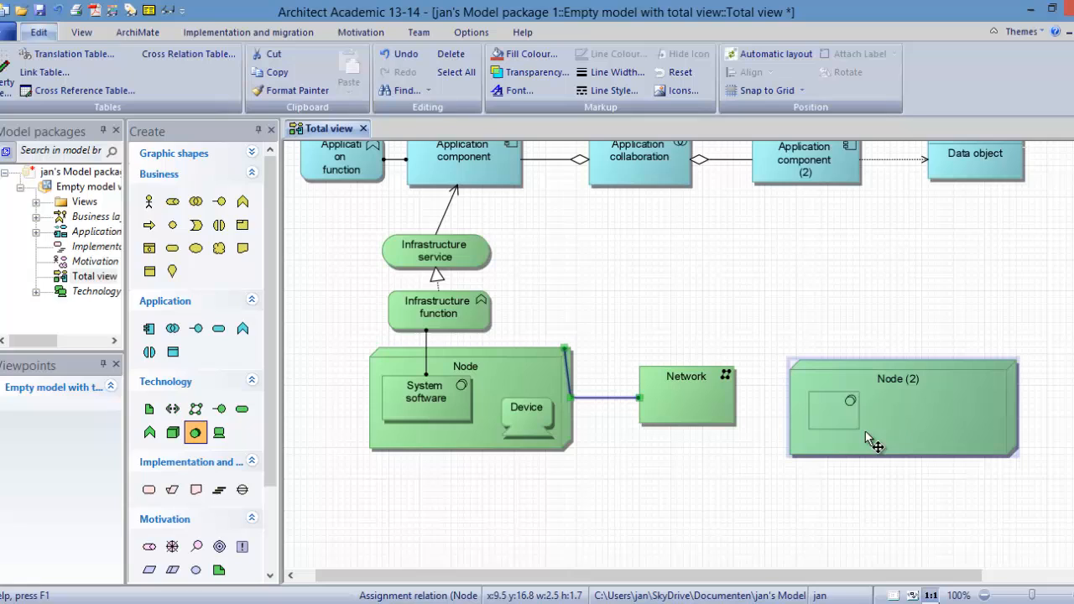
mouse_move(891, 443)
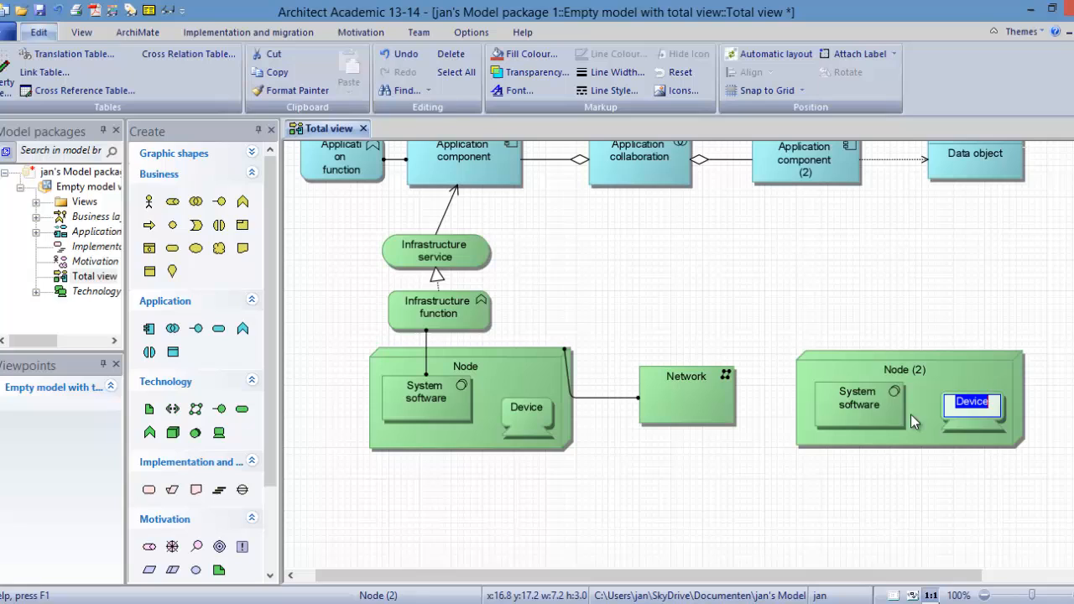
- Finish naming the Device inside Node (2)
click(858, 404)
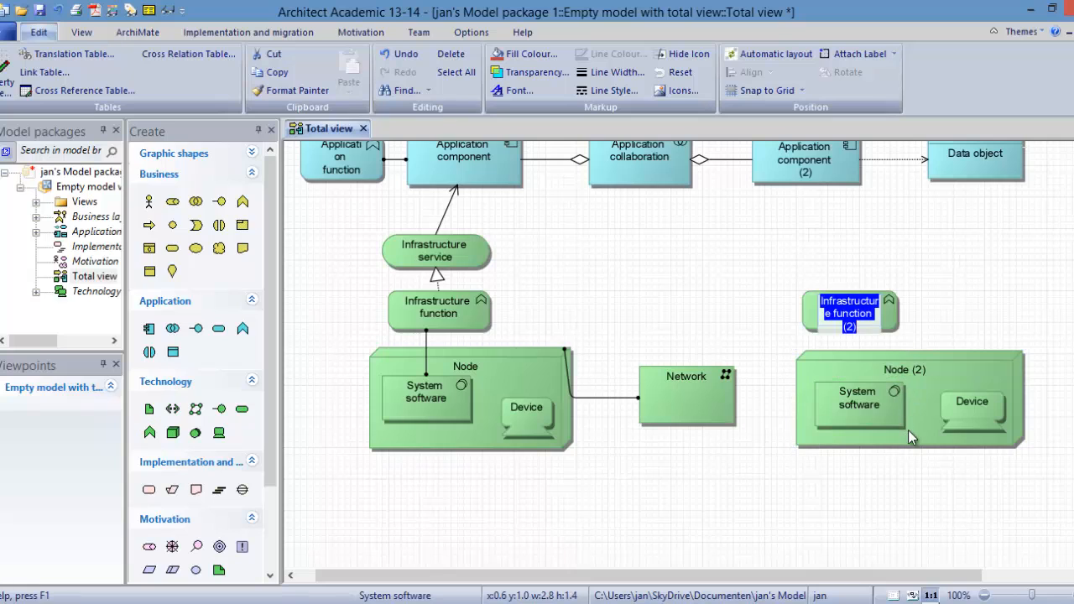
- Assign Node (2)'s System software to Infrastructure function (2), realizing Infrastructure service (2) used by Application component (2)
click(860, 405)
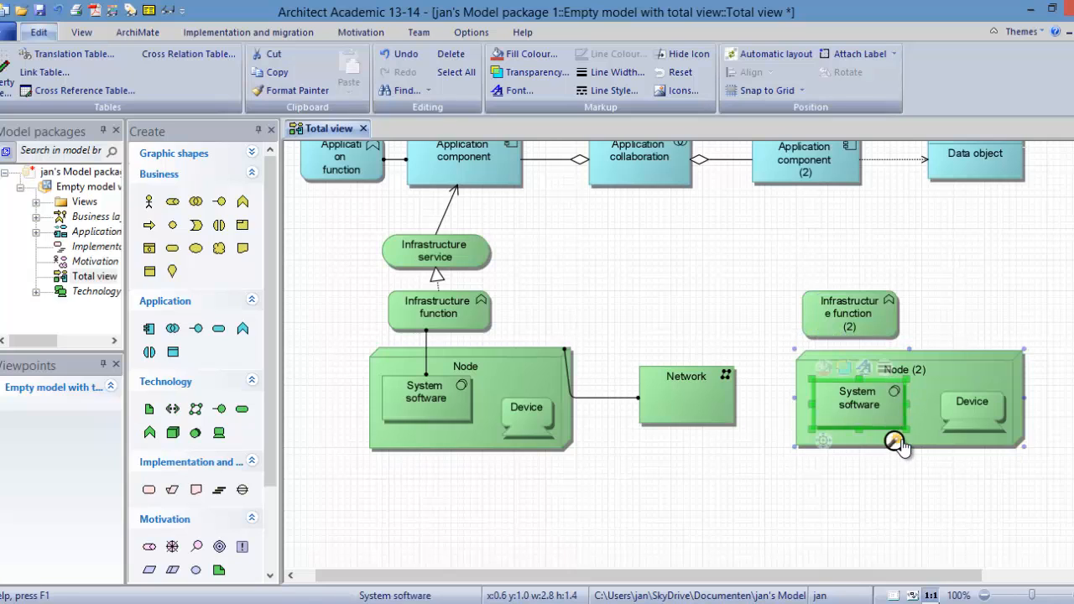
click(850, 313)
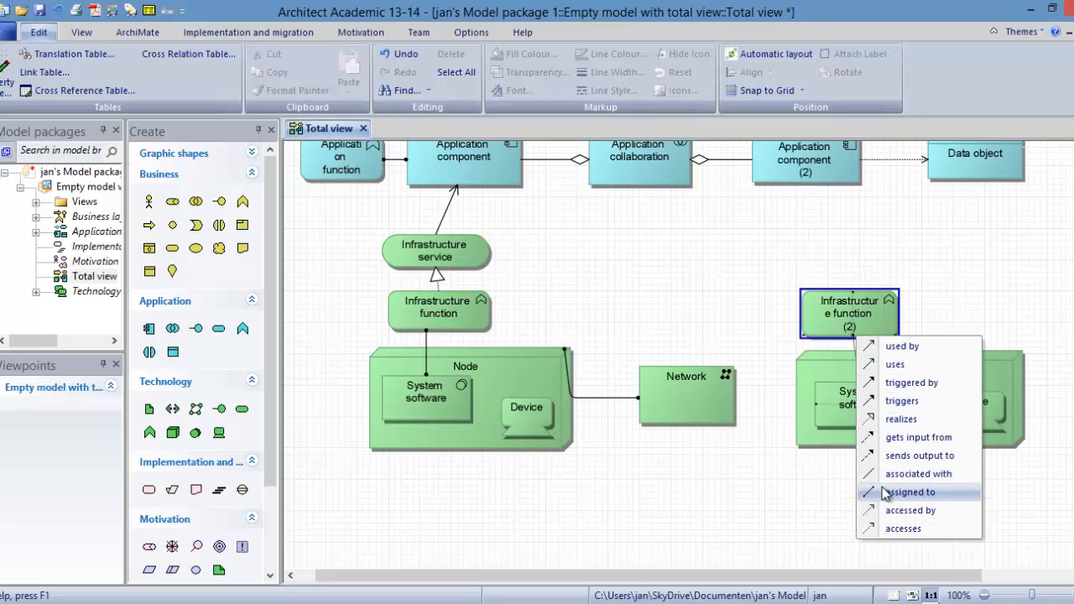
click(910, 492)
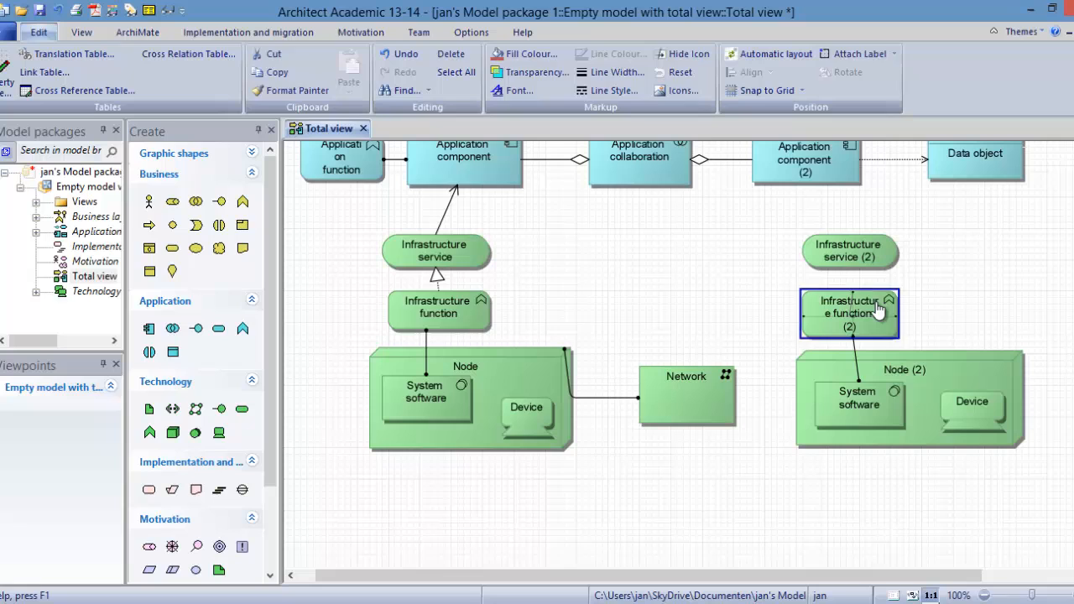
click(849, 251)
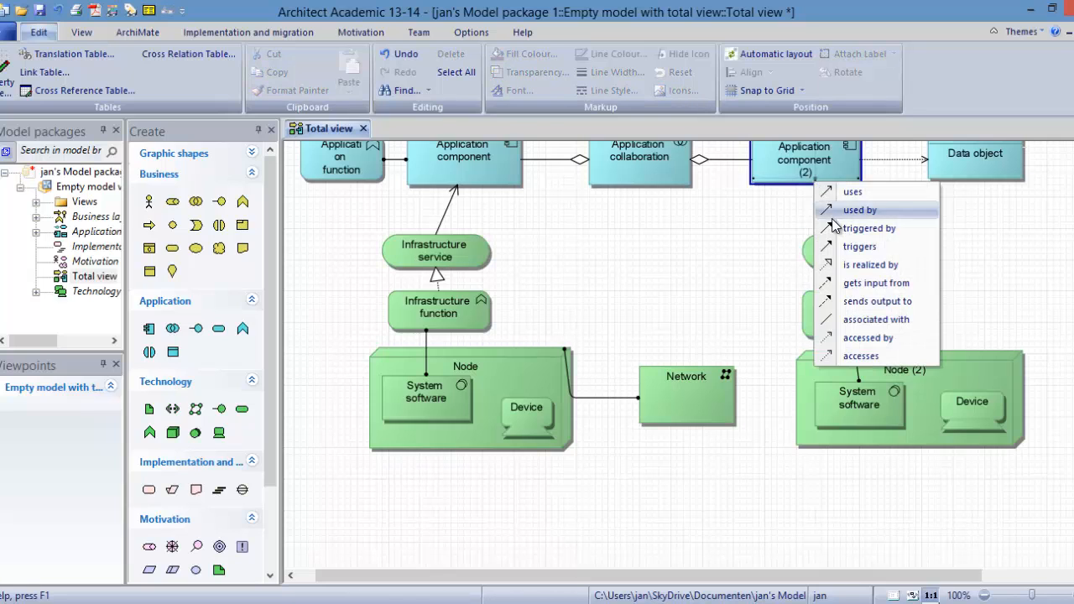
click(861, 210)
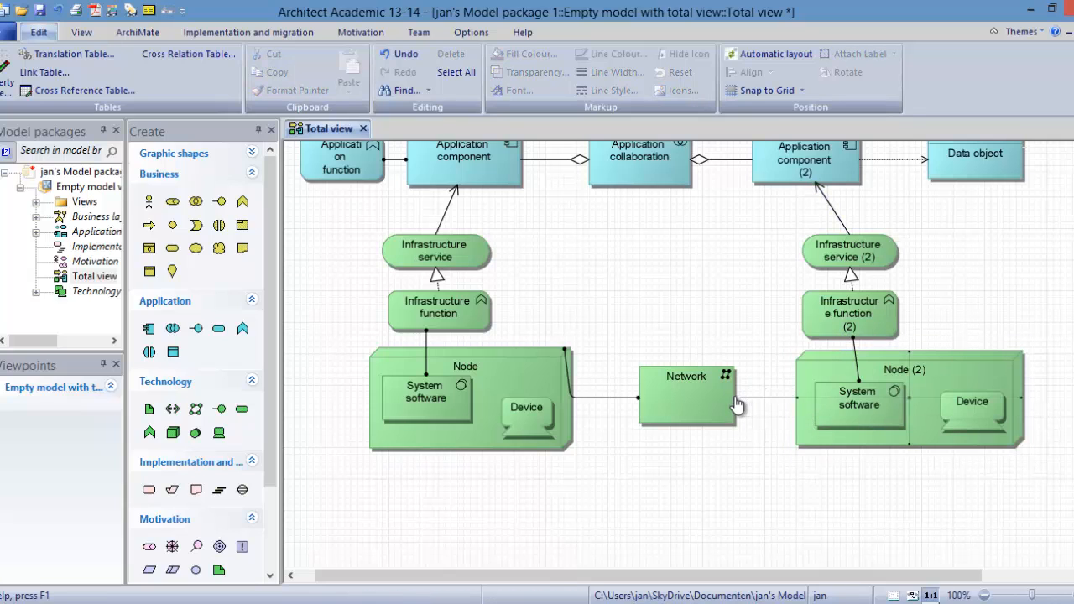
- Link the Network to Node (2) with an 'assigned to' relation
click(689, 386)
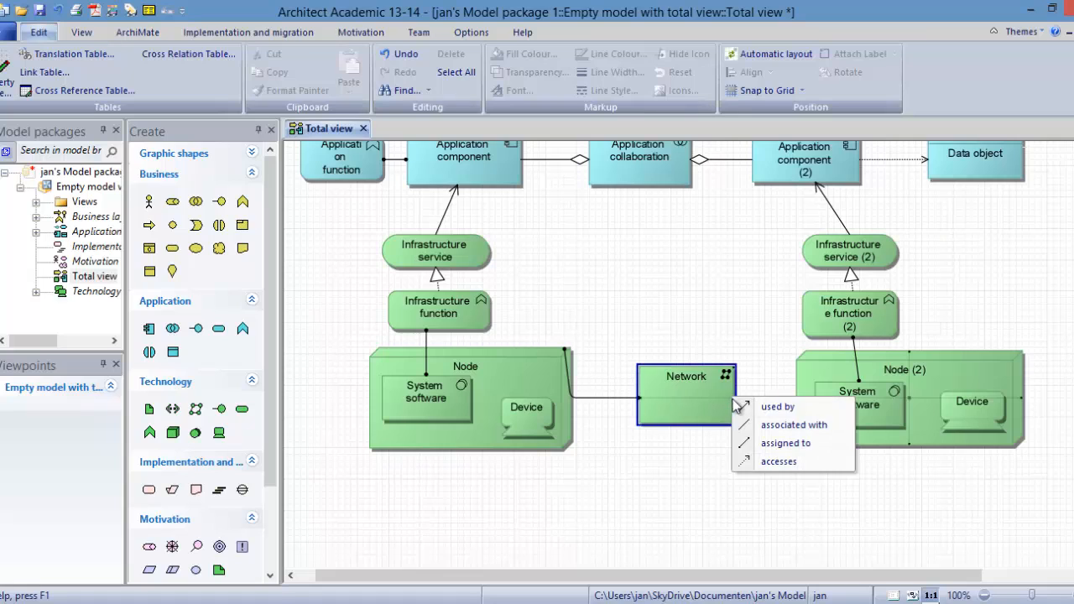
mouse_move(749, 443)
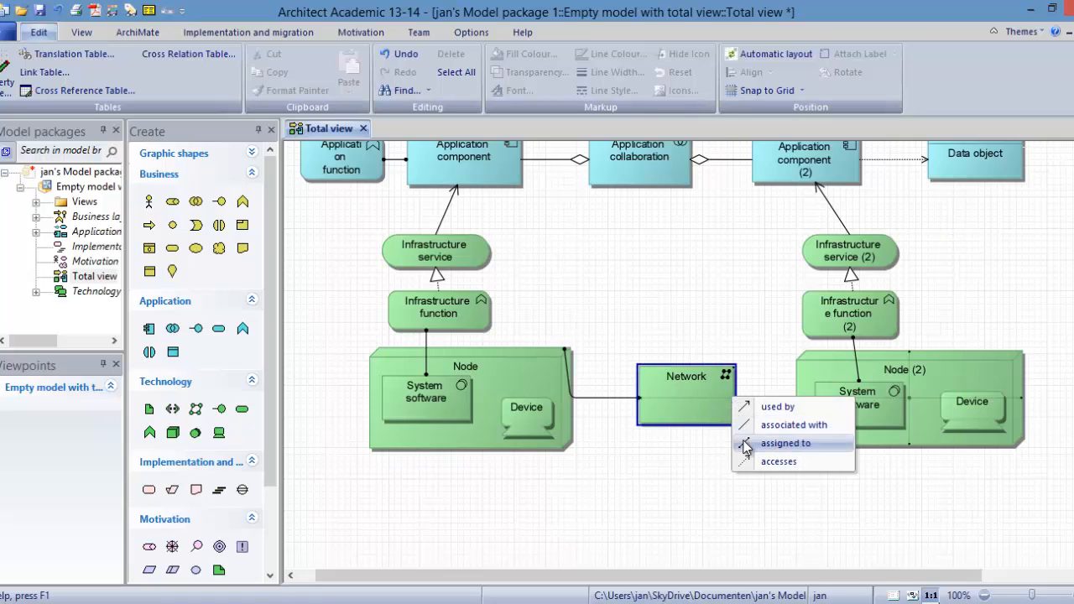
click(784, 443)
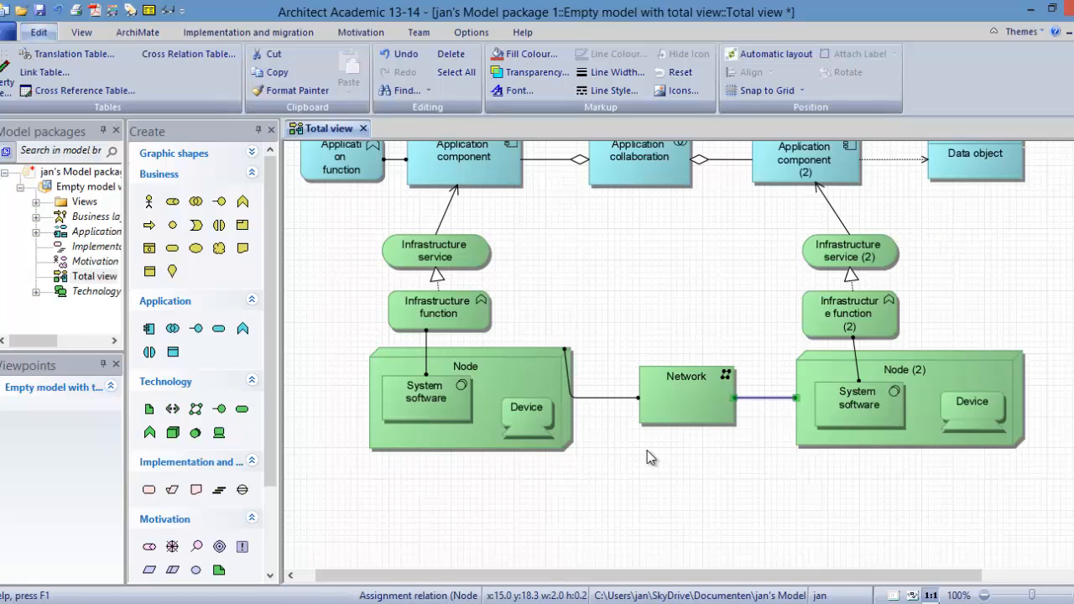
mouse_move(737, 565)
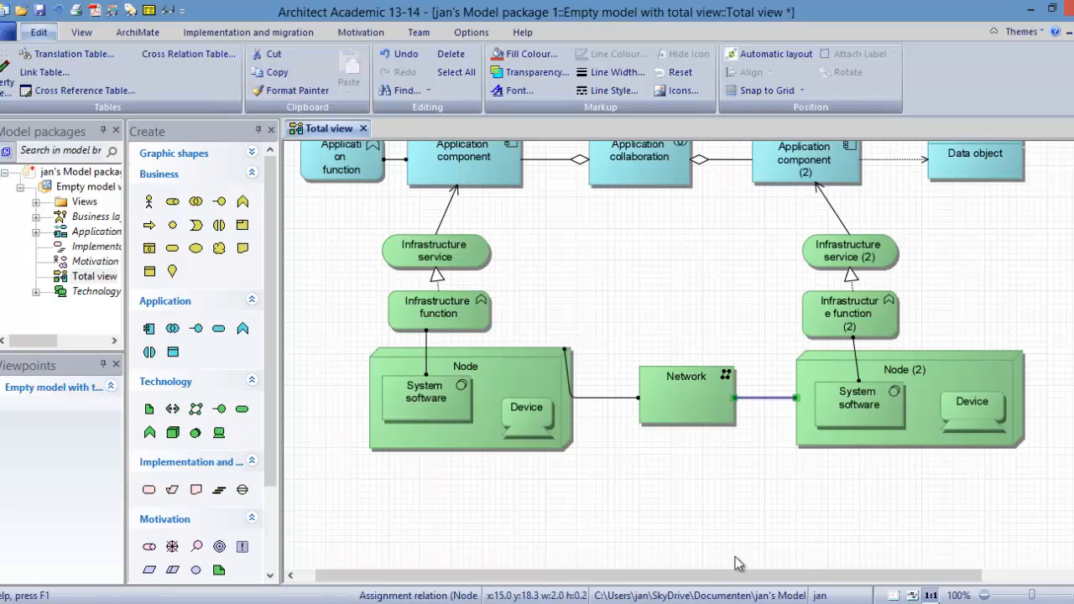